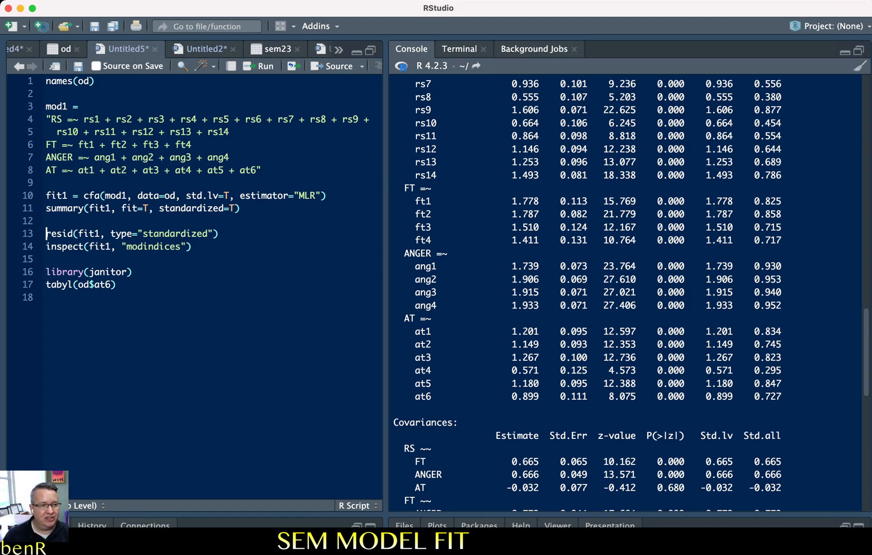
Run resid(fit1, type="standardized") to print the four-factor CFA's standardized residual matrix
left_click(81, 233)
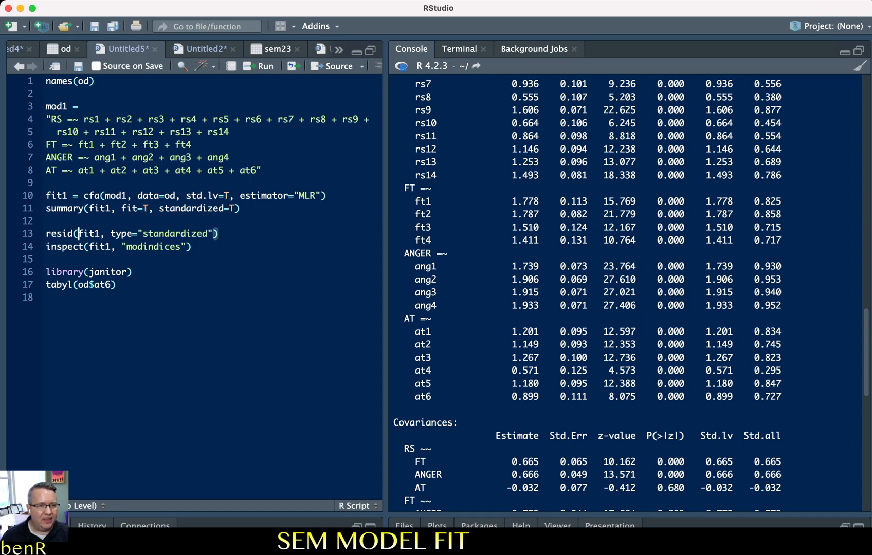
double_click(88, 234)
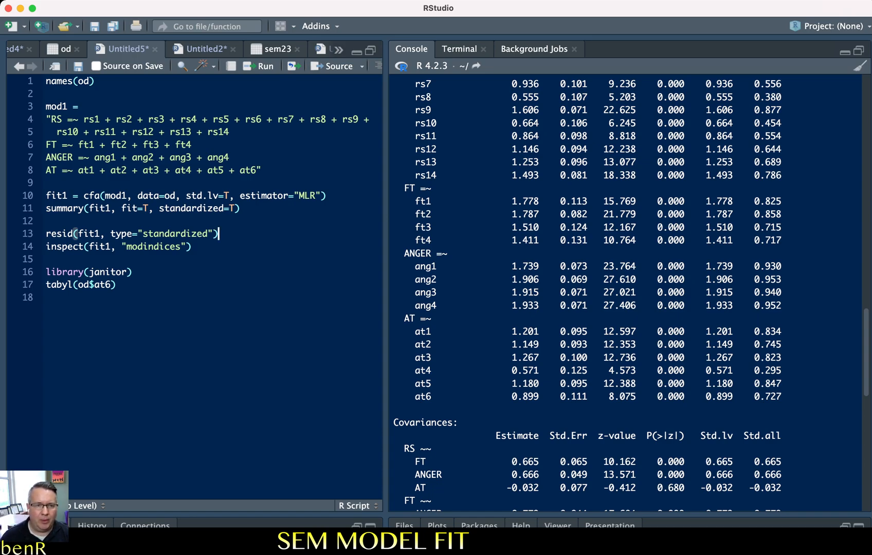
scroll("down", 3)
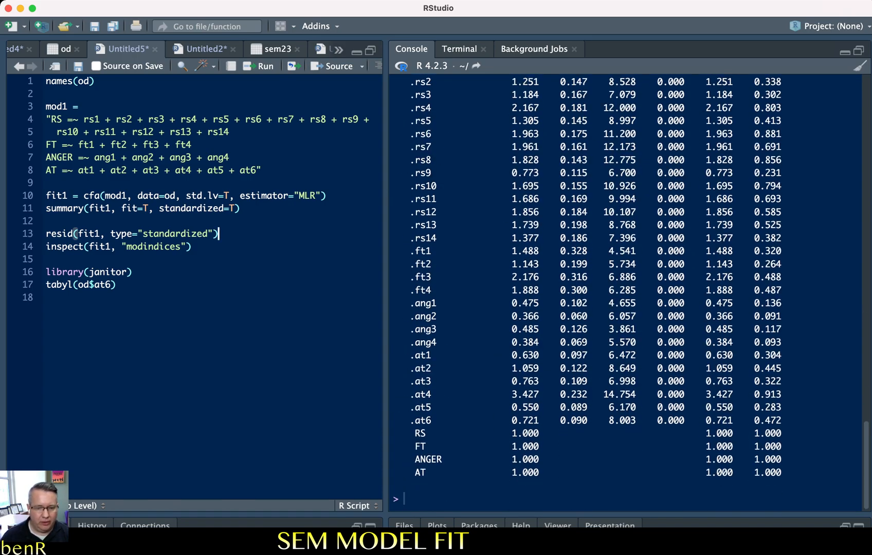
key("Enter")
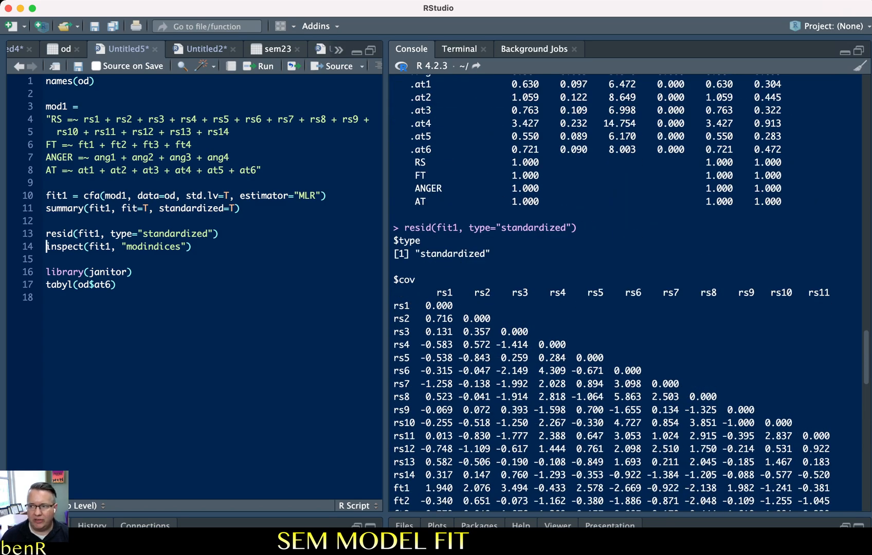
scroll("down", 3)
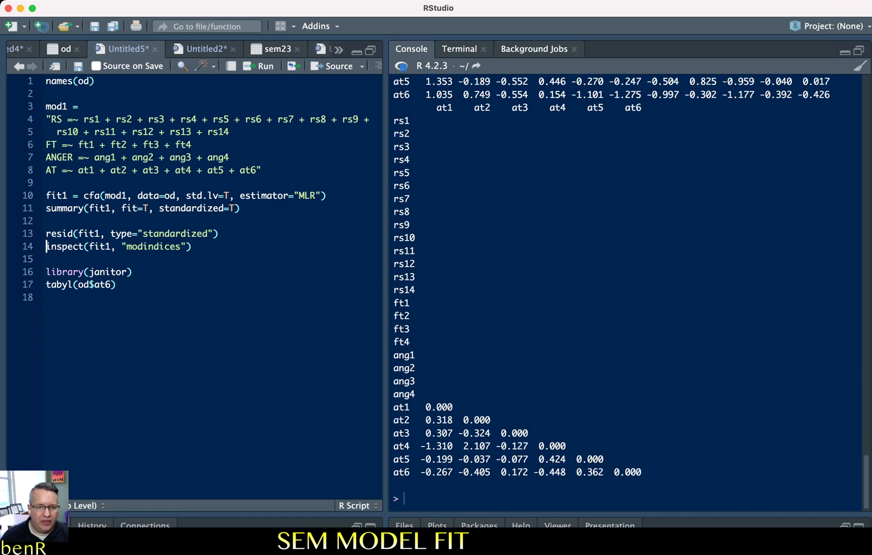
Highlight the at3–at1 residual and the at1–at6 headers to inspect the attitude-item block
double_click(437, 446)
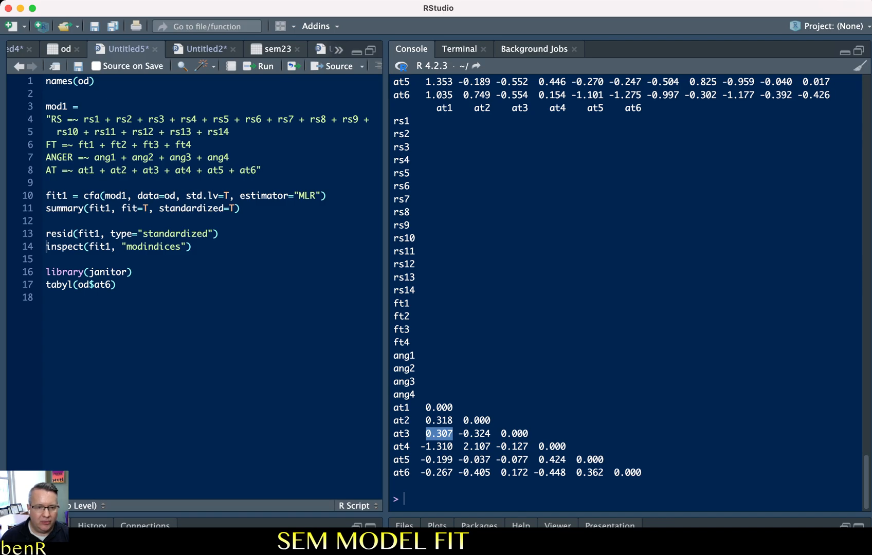
left_click(438, 445)
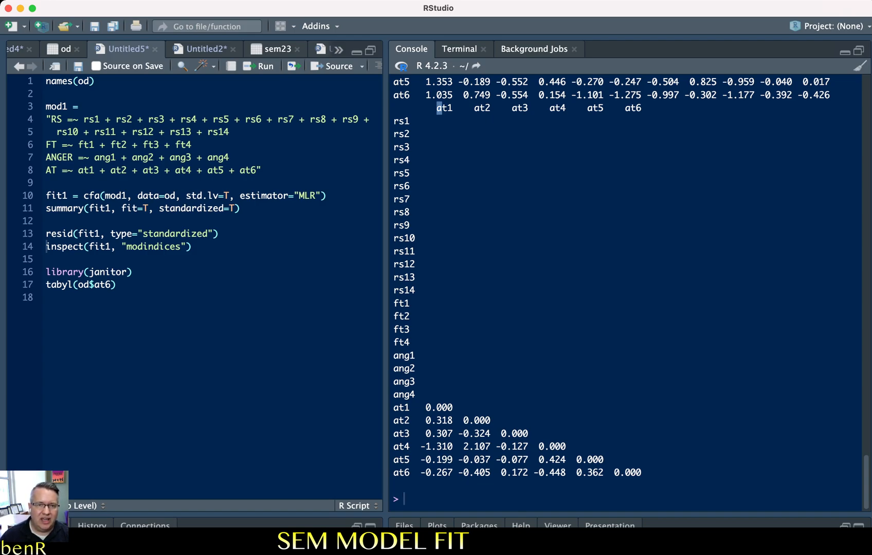
double_click(444, 108)
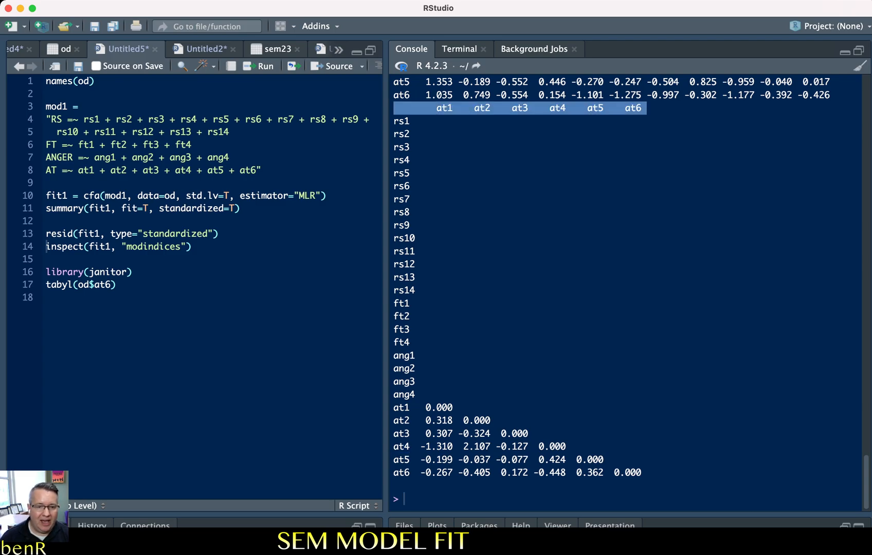
double_click(475, 447)
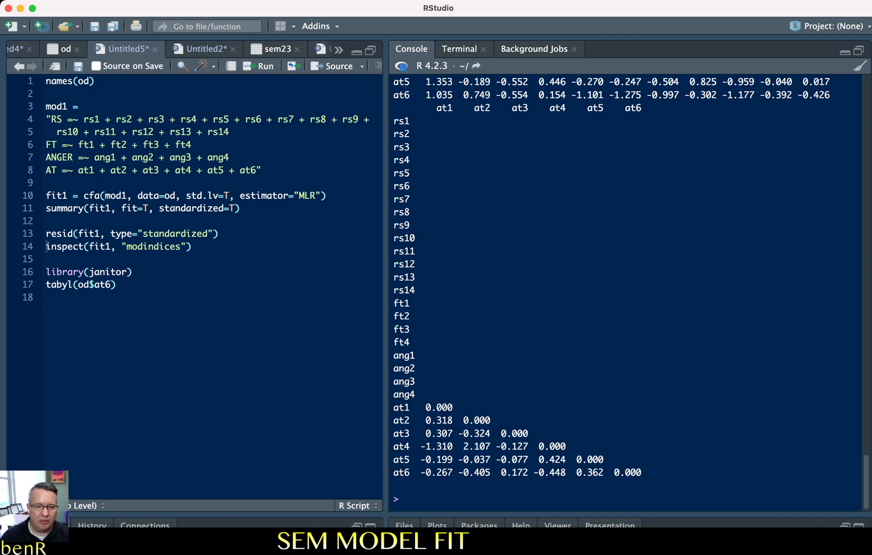
double_click(437, 447)
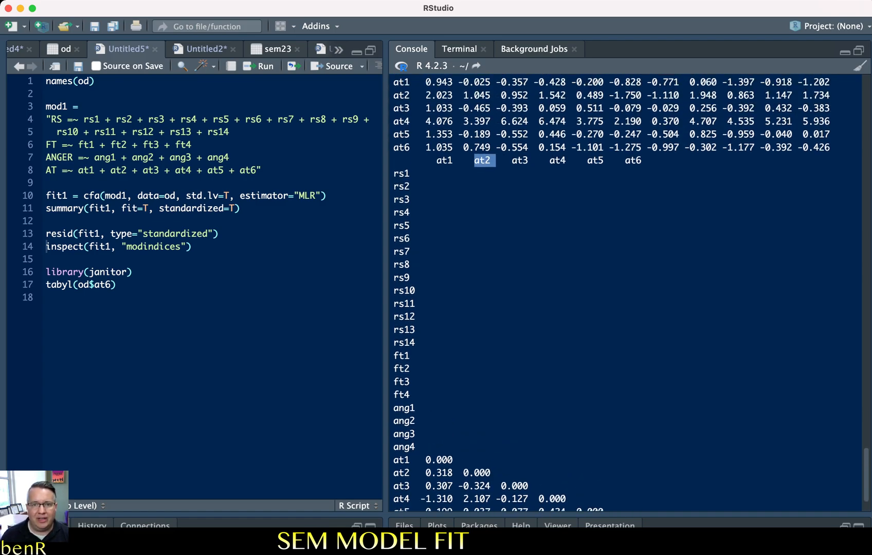
scroll("down", 3)
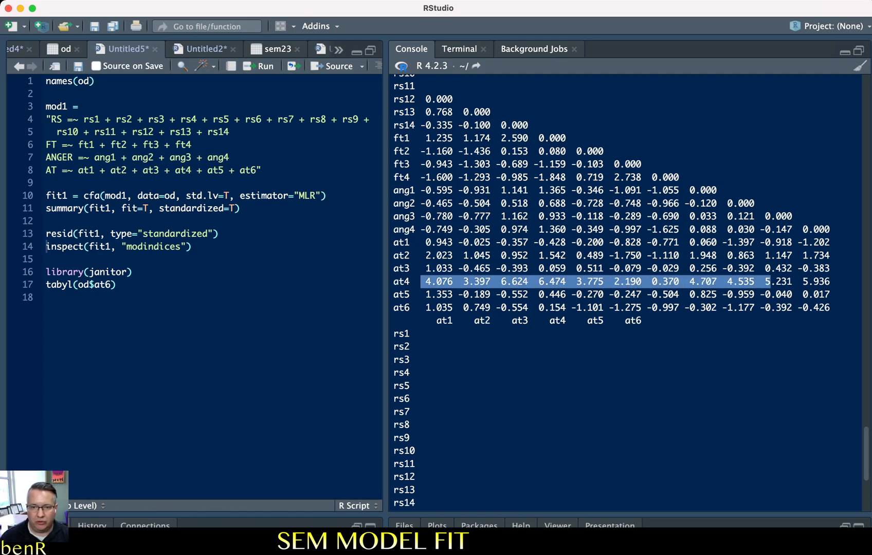
scroll("down", 3)
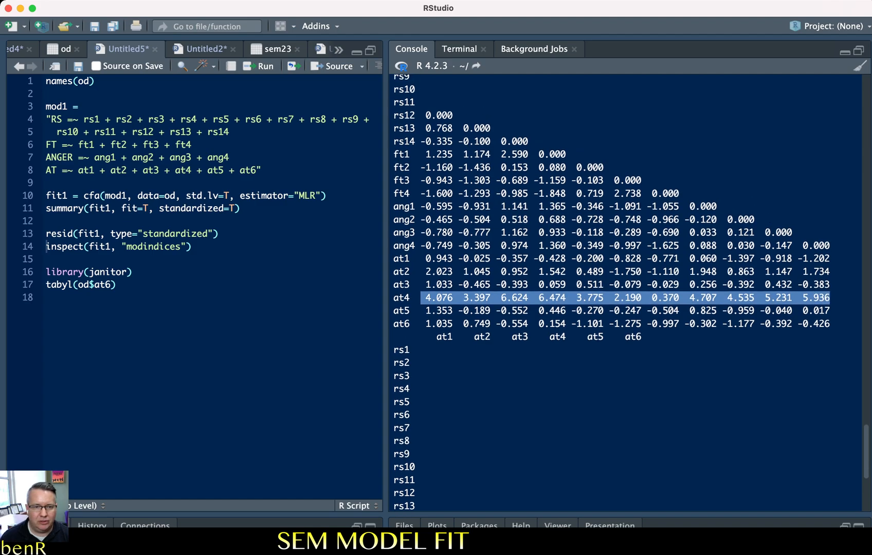
scroll("down", 3)
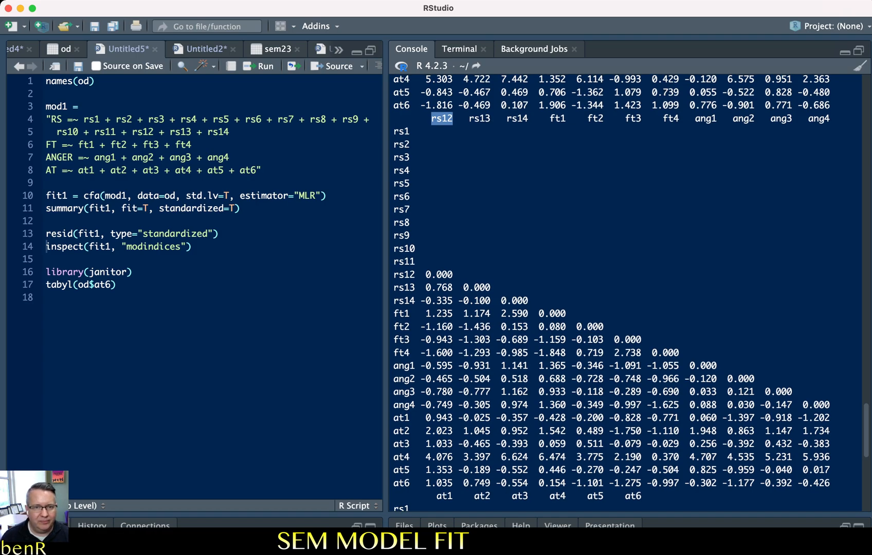
Scroll the console through the CFA summary and residual matrix down to the variances section
scroll("down", 3)
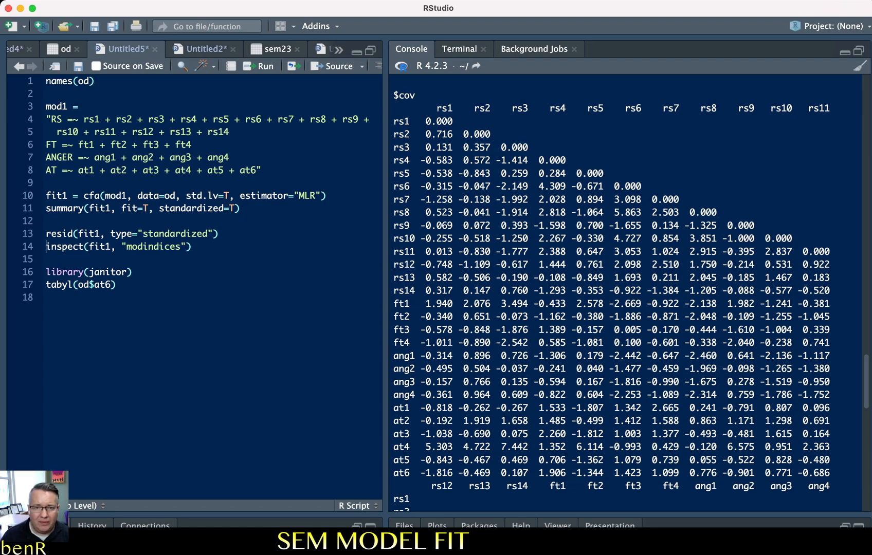
double_click(624, 199)
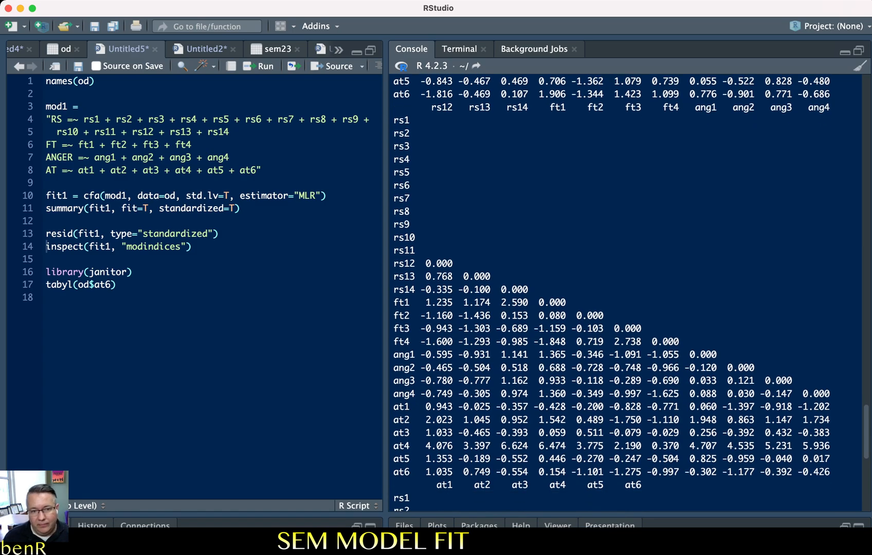
scroll("down", 3)
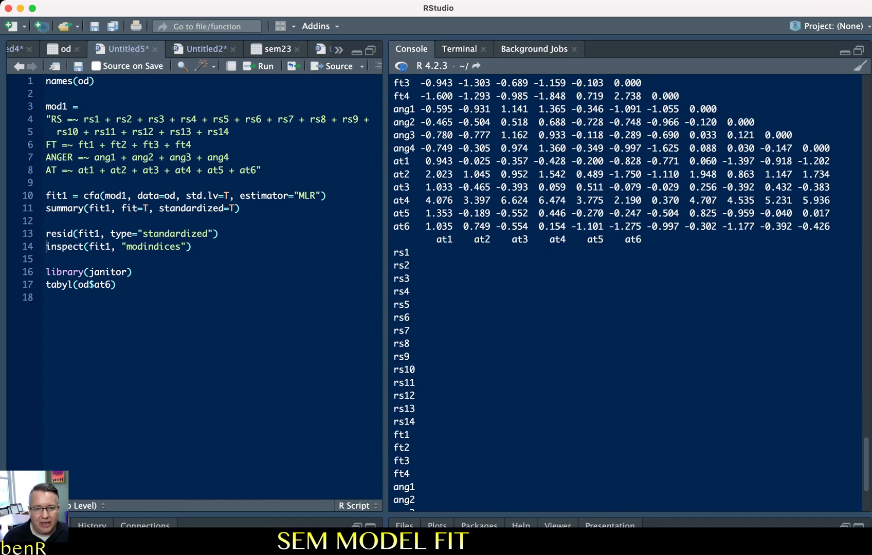
scroll("down", 3)
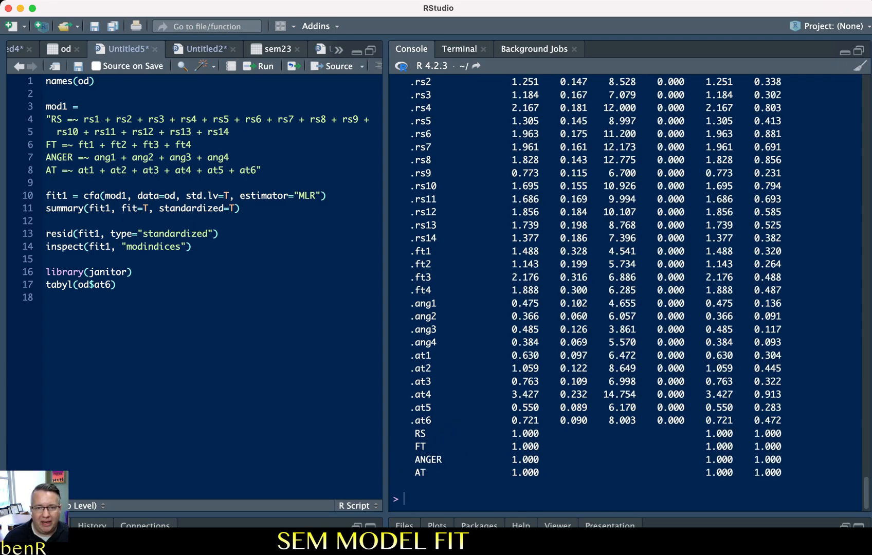
scroll("up", 3)
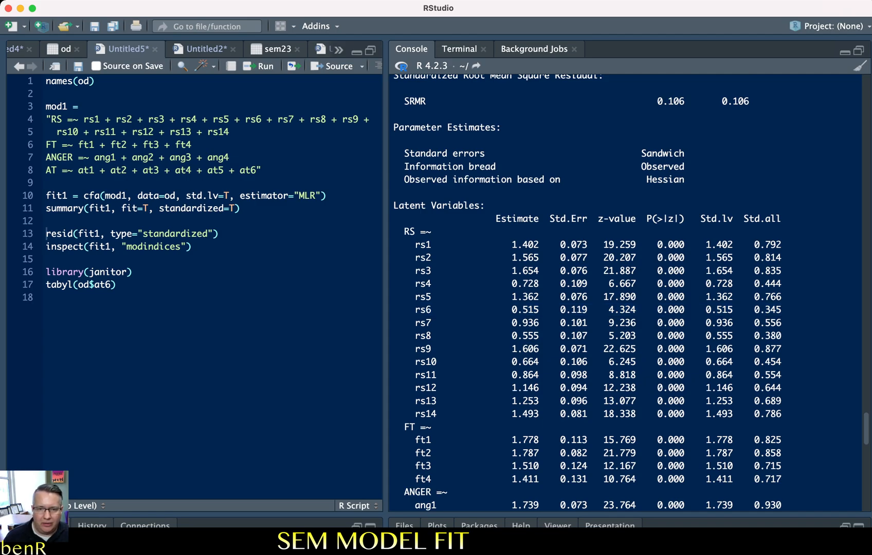
double_click(768, 335)
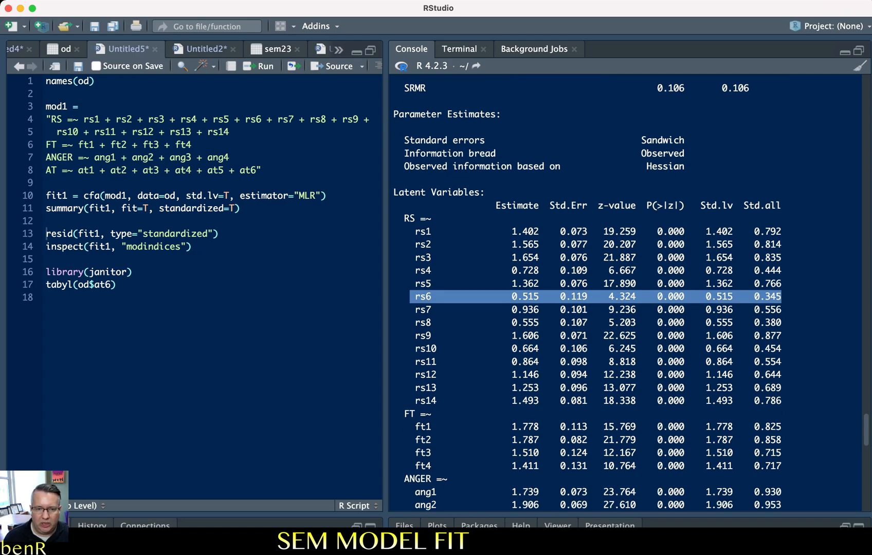
scroll("down", 3)
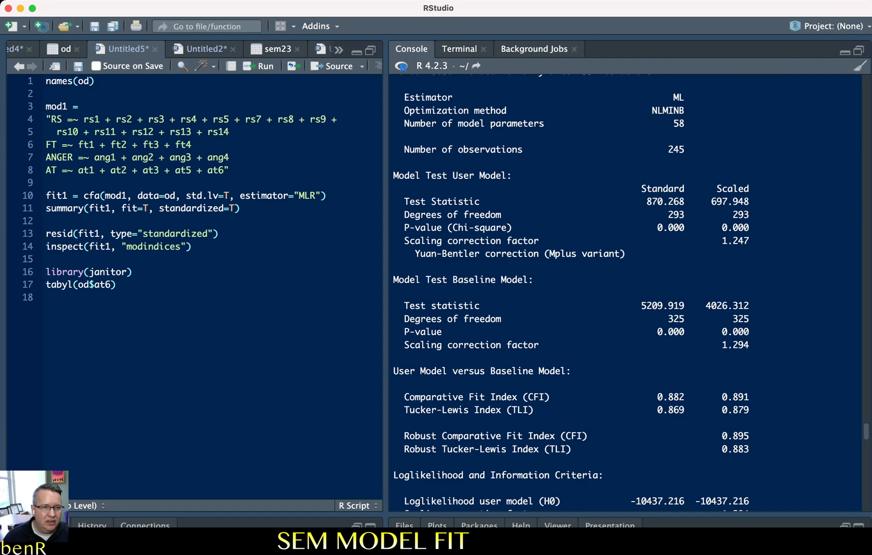
Mark at3 + at5 where at4 was dropped and review scaled RMSEA 0.075 and SRMR 0.074
left_click_drag(214, 119, 269, 119)
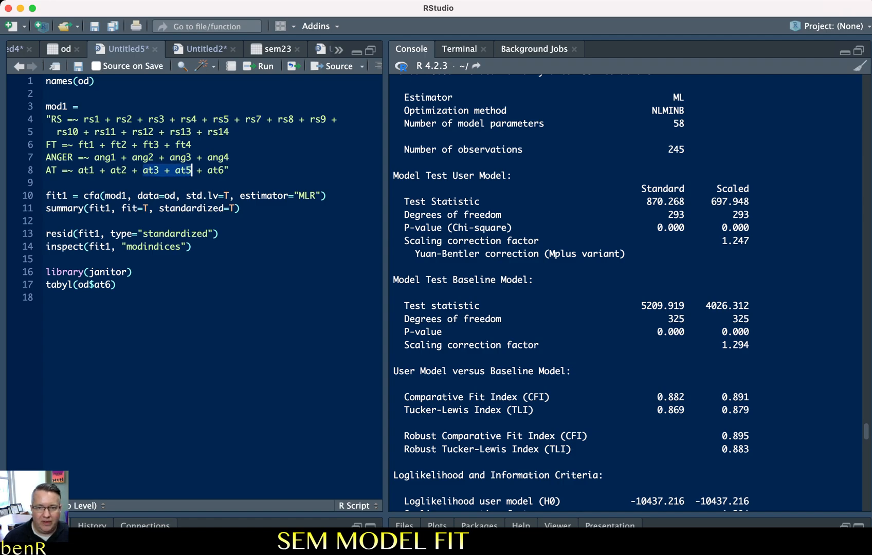
scroll("down", 3)
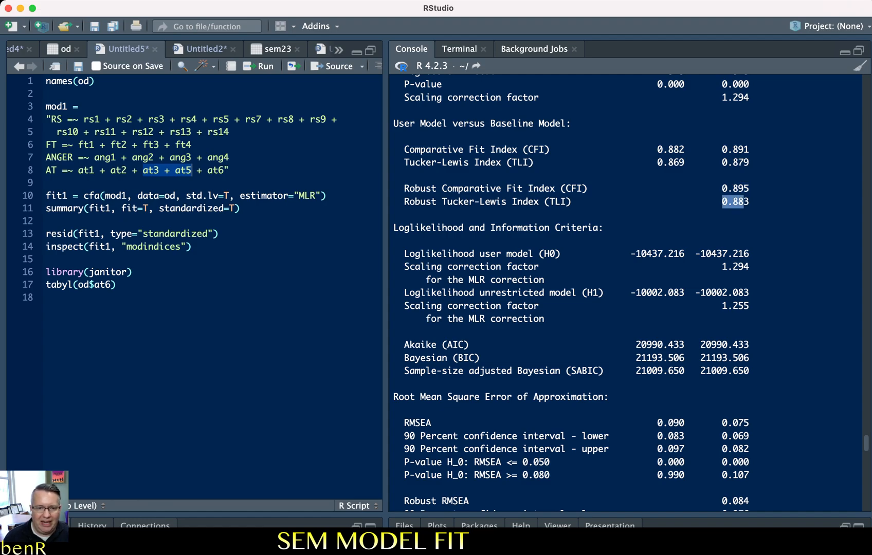
scroll("down", 3)
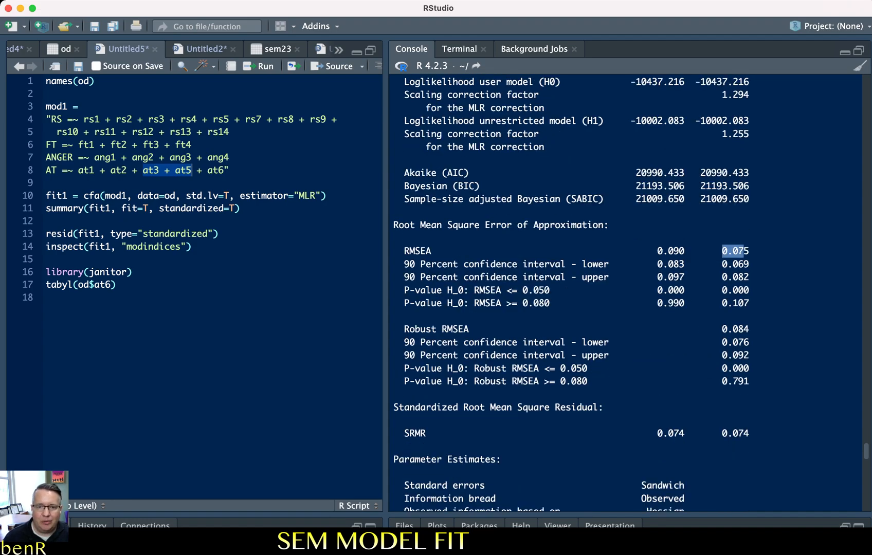
scroll("down", 3)
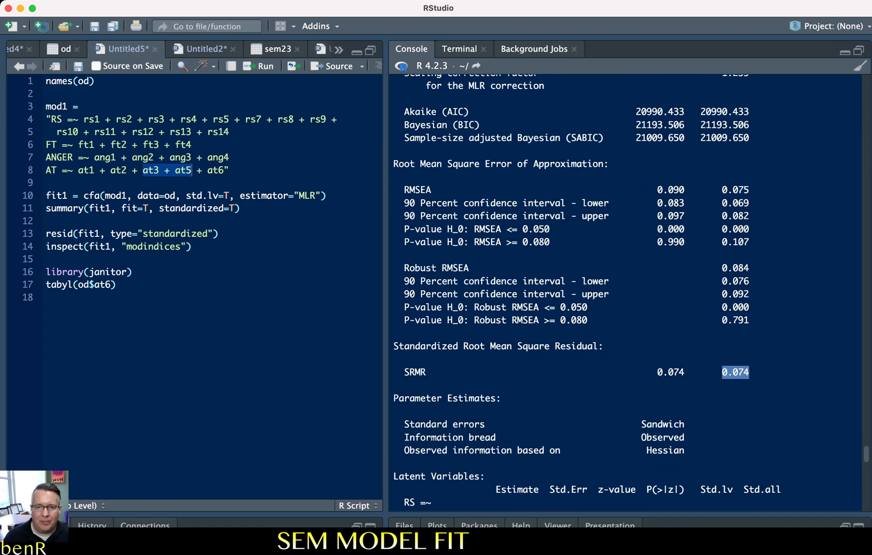
scroll("down", 3)
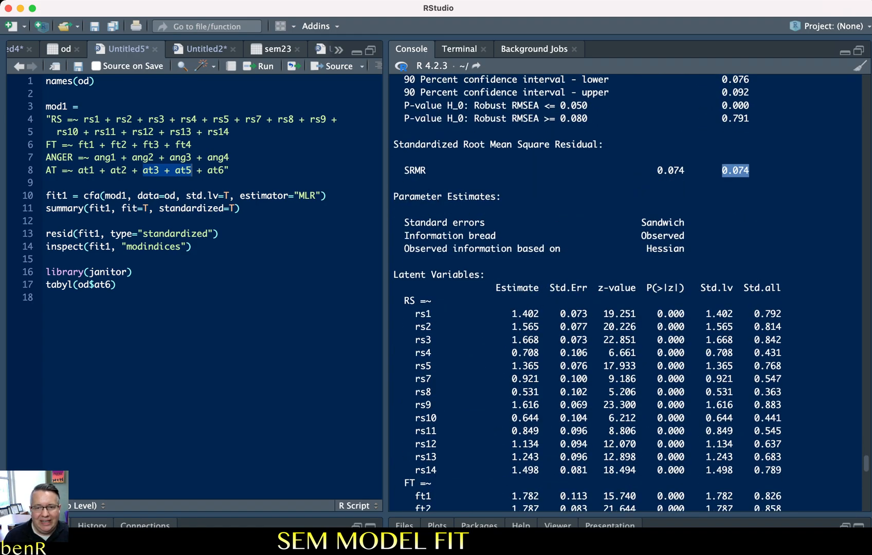
scroll("down", 3)
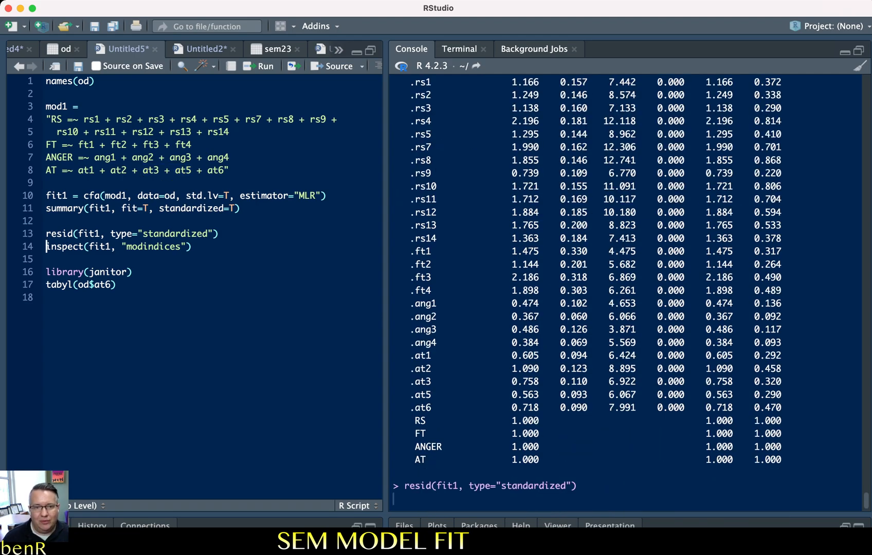
Print the refit model's standardized residuals and mark ft1's large residuals against rs1–rs3
key("Return")
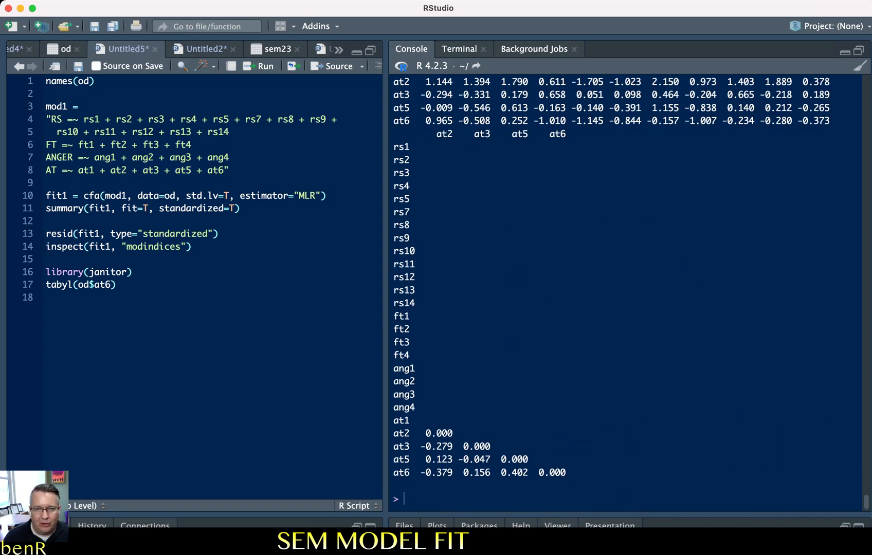
scroll("down", 3)
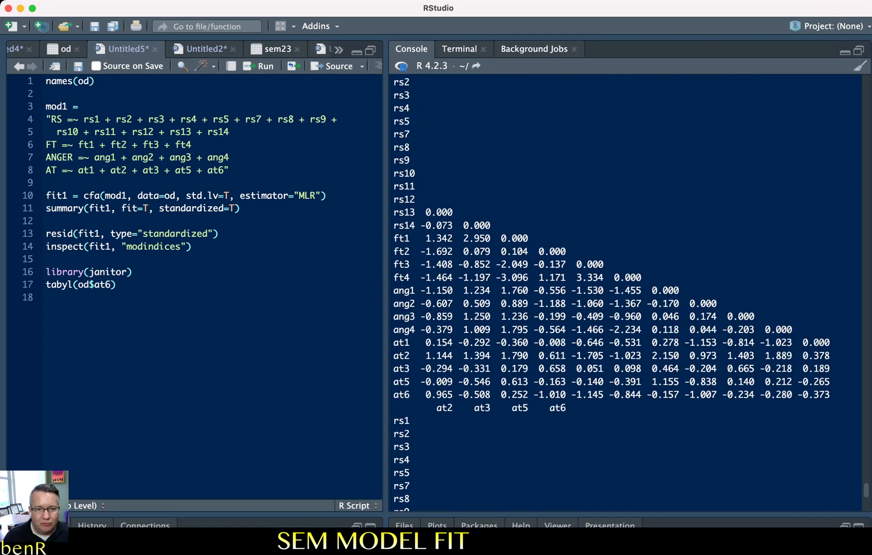
scroll("down", 3)
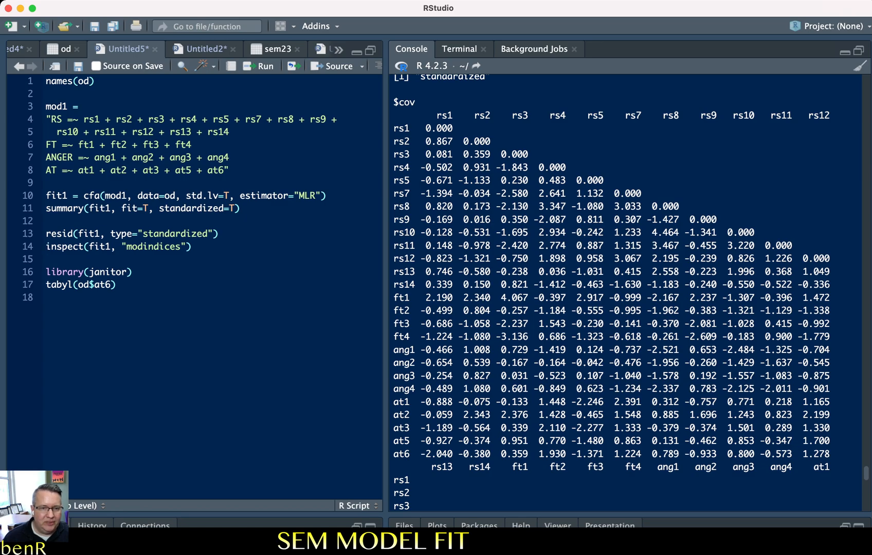
left_click_drag(427, 297, 529, 298)
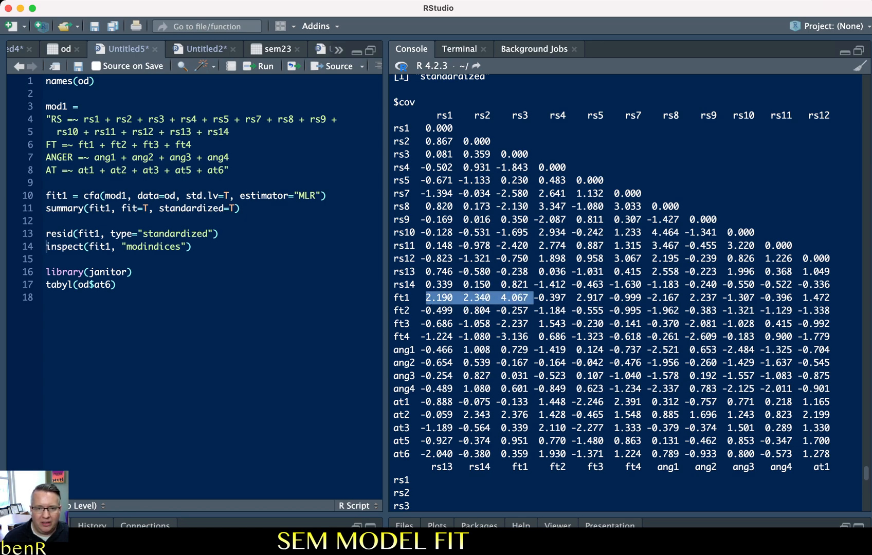